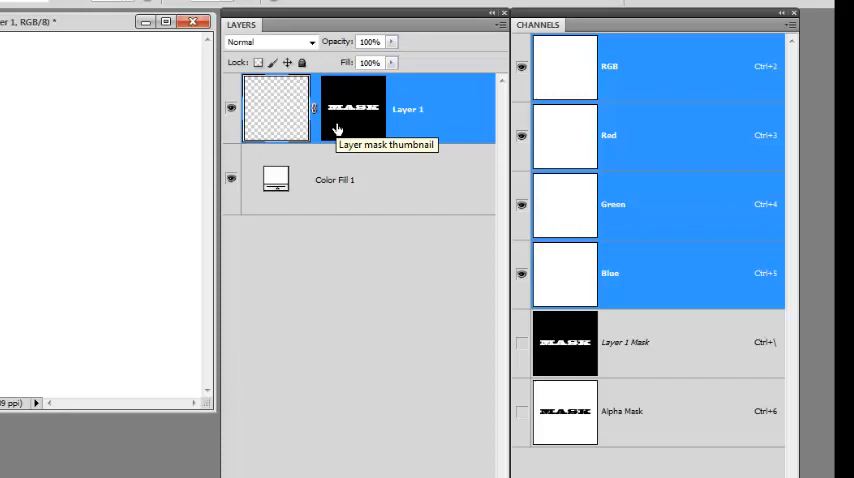
Step: Preview the white MASK-on-black layer mask on canvas, then return to Layer 1's RGB image
left_click(352, 108)
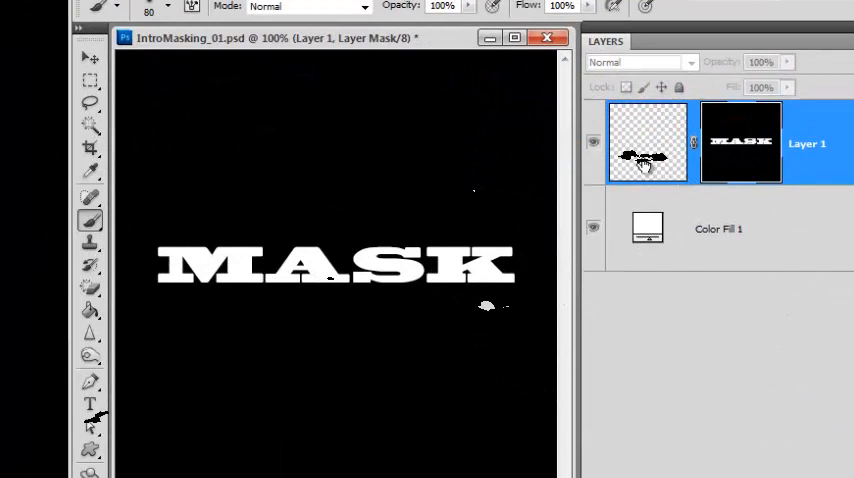
left_click(648, 142)
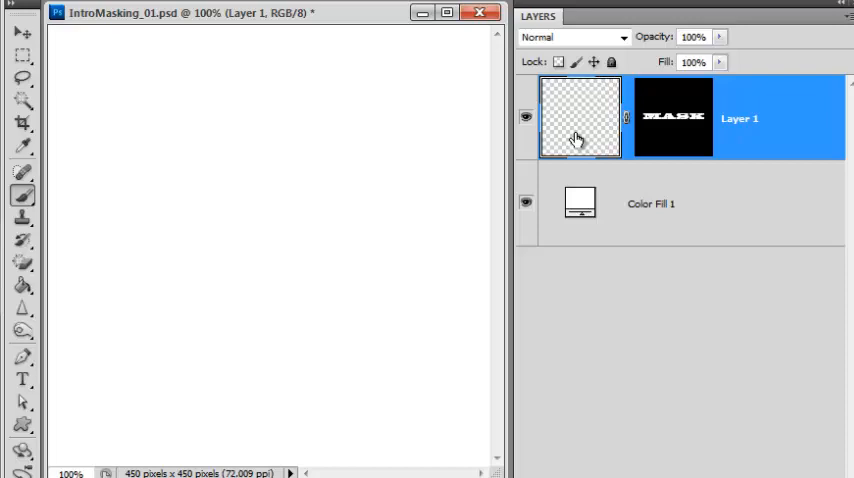